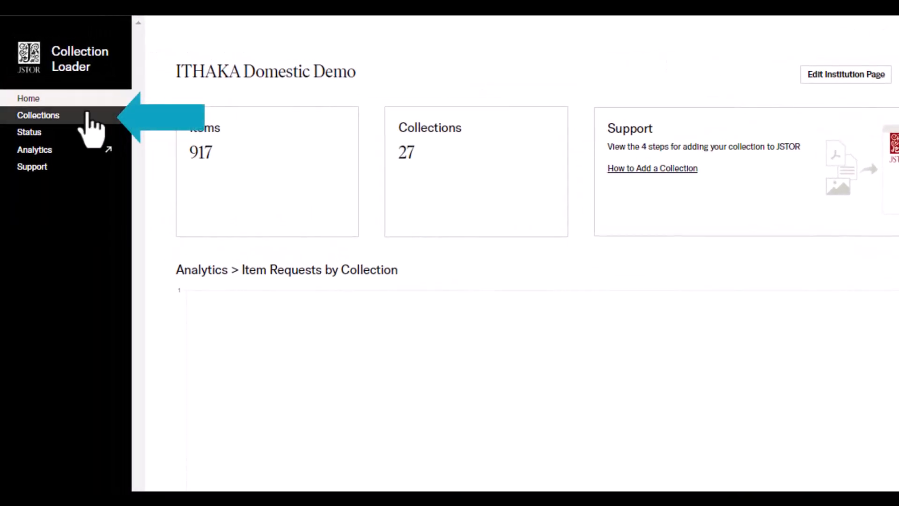
- Show the institution's Collections page from the sidebar
left_click(38, 115)
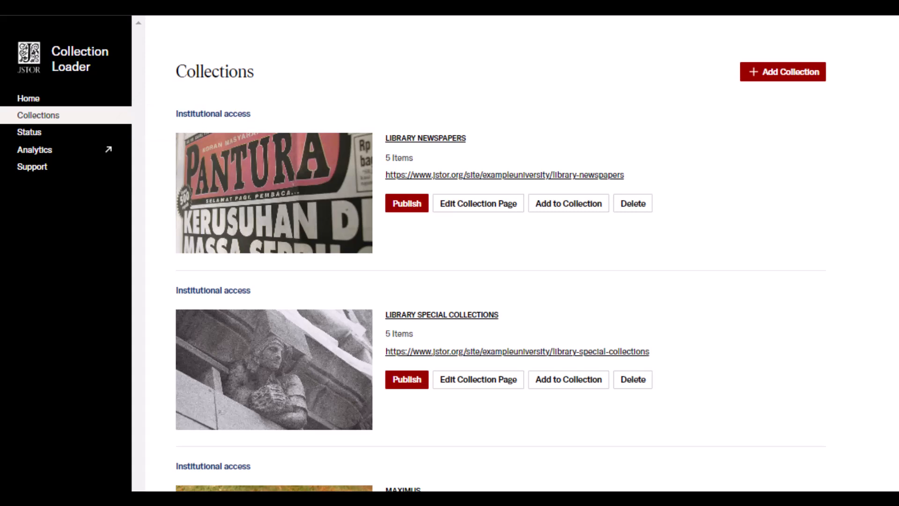
mouse_move(425, 138)
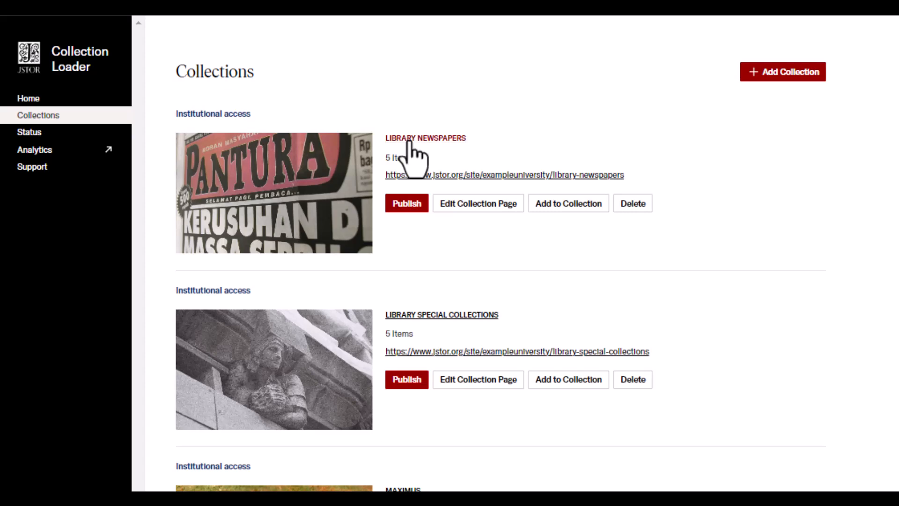
- Open the Library Newspapers collection and its five items
left_click(424, 138)
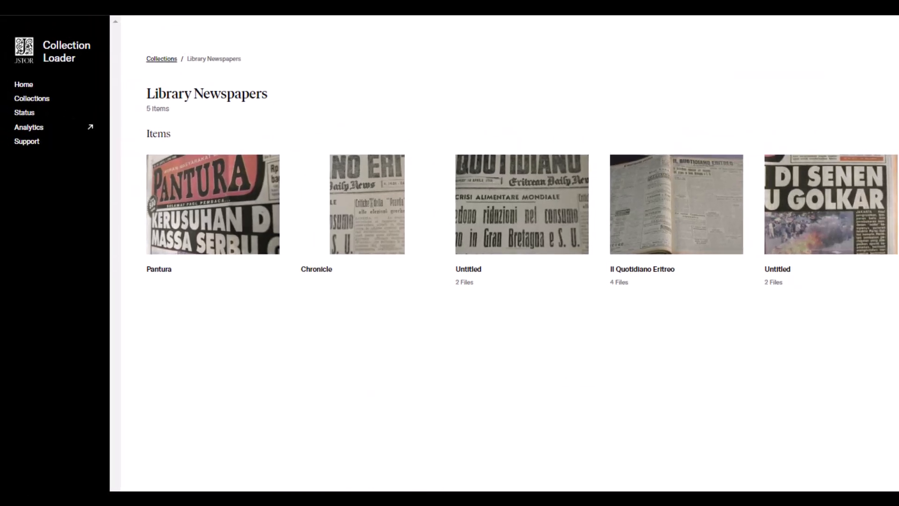
mouse_move(634, 211)
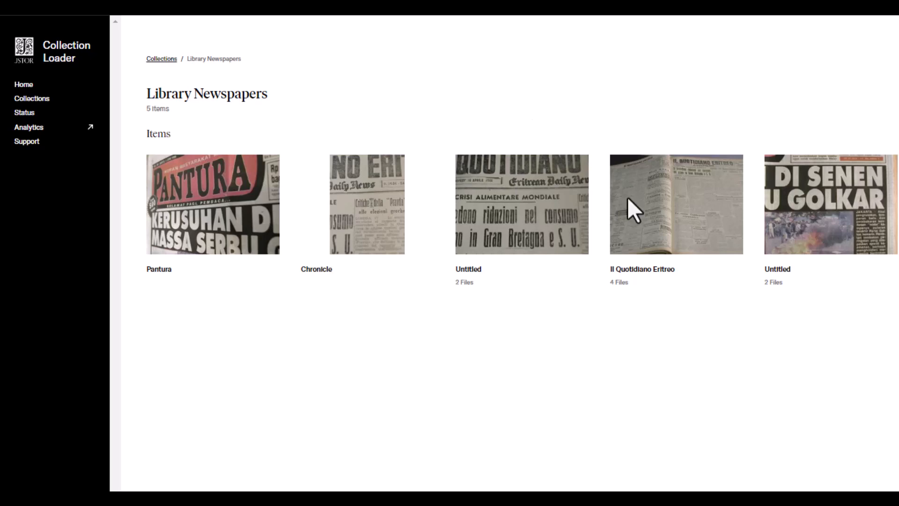
- Edit the Il Quotidiano Eritreo item, replacing its 1906 publication date with 1945
left_click(675, 204)
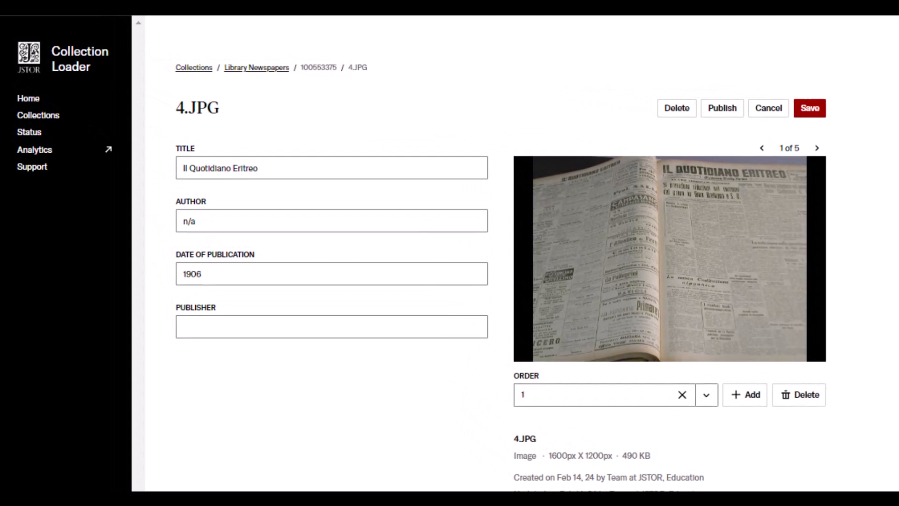
double_click(192, 273)
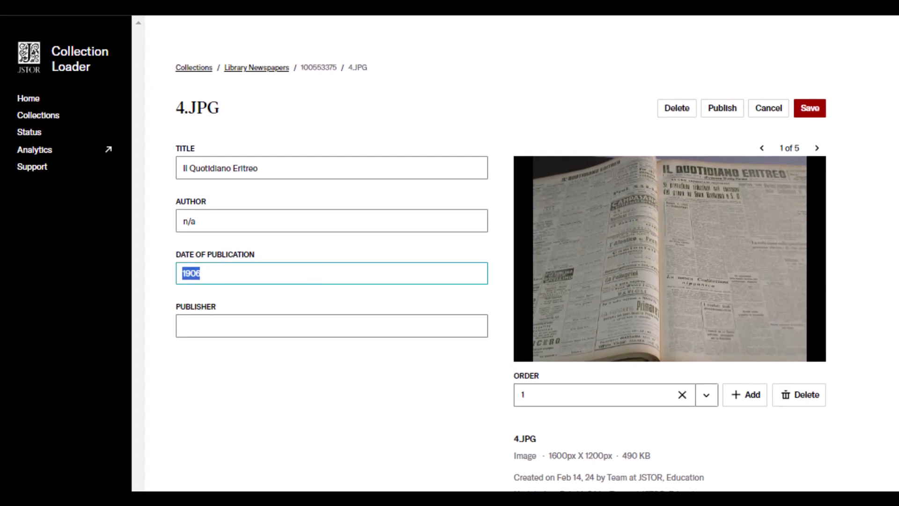
type("1945")
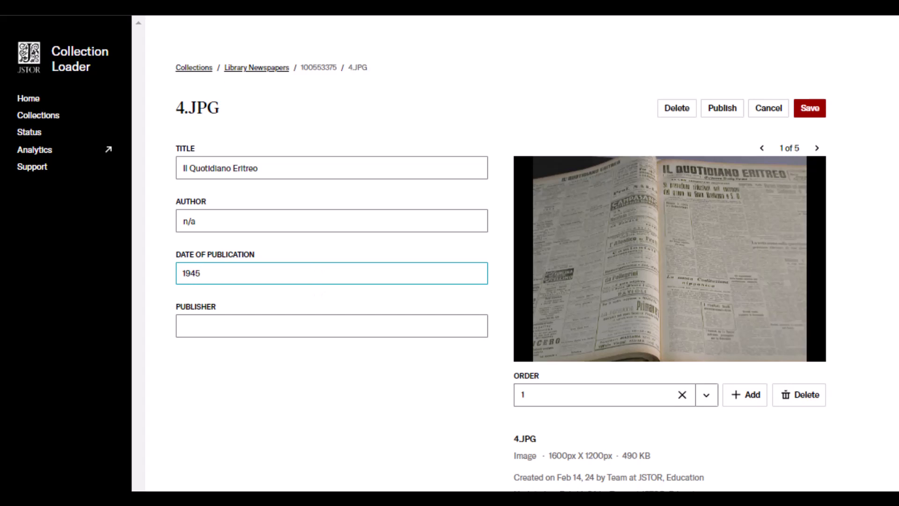
left_click(809, 109)
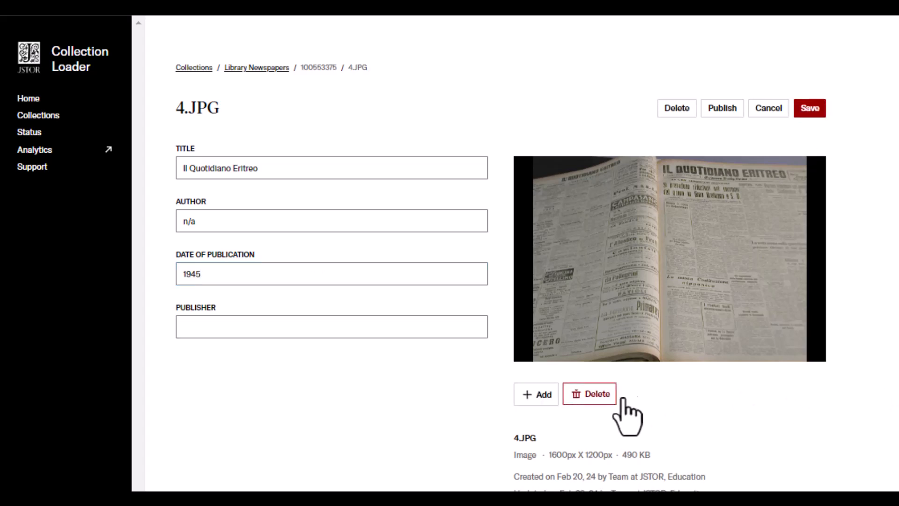
- Delete the 4.JPG image and start uploading replacement files
left_click(588, 395)
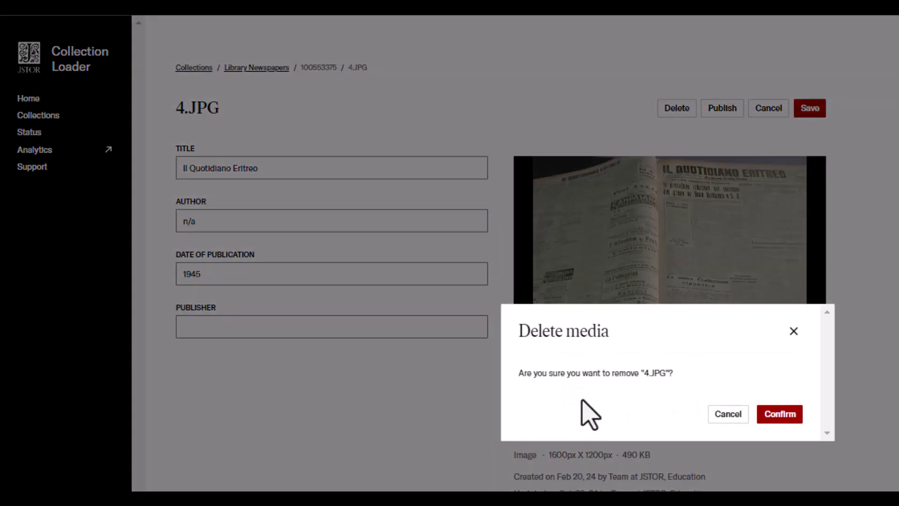
left_click(779, 414)
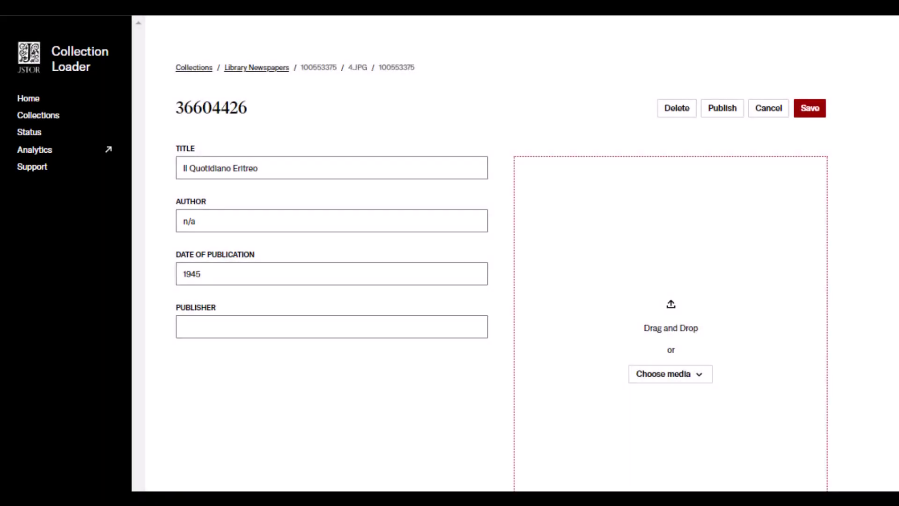
left_click(670, 374)
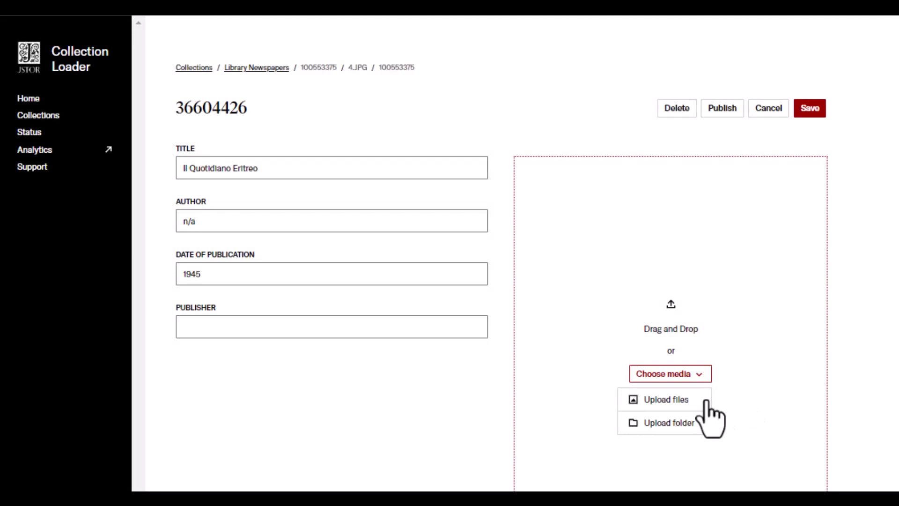
mouse_move(665, 400)
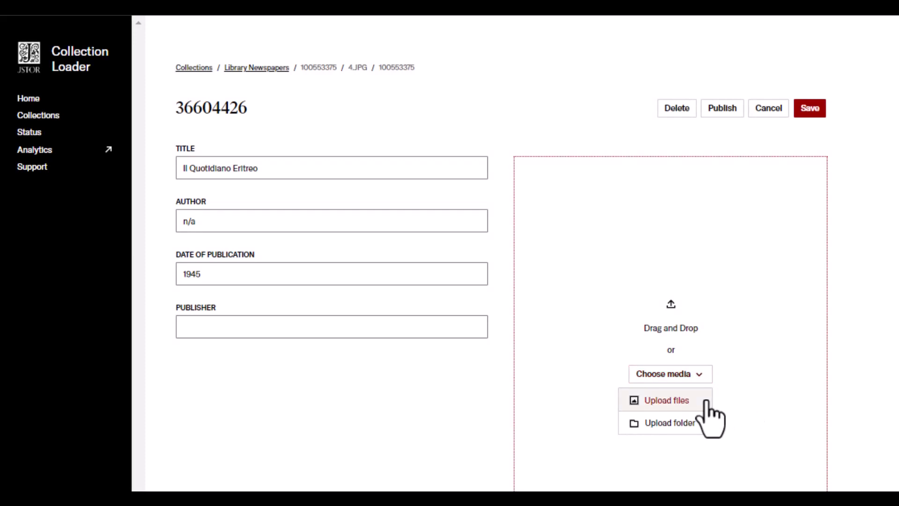
left_click(664, 400)
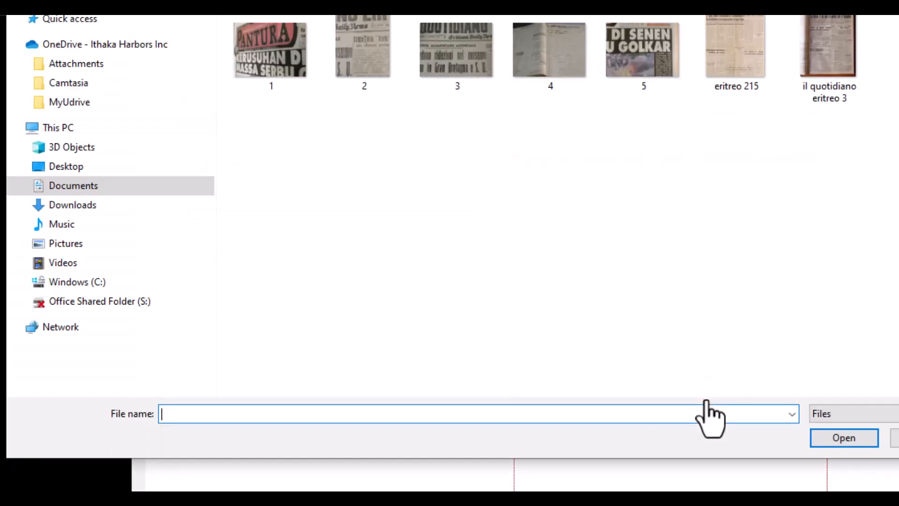
- Upload eritreo 215.jpg as the item's new image
left_click(736, 46)
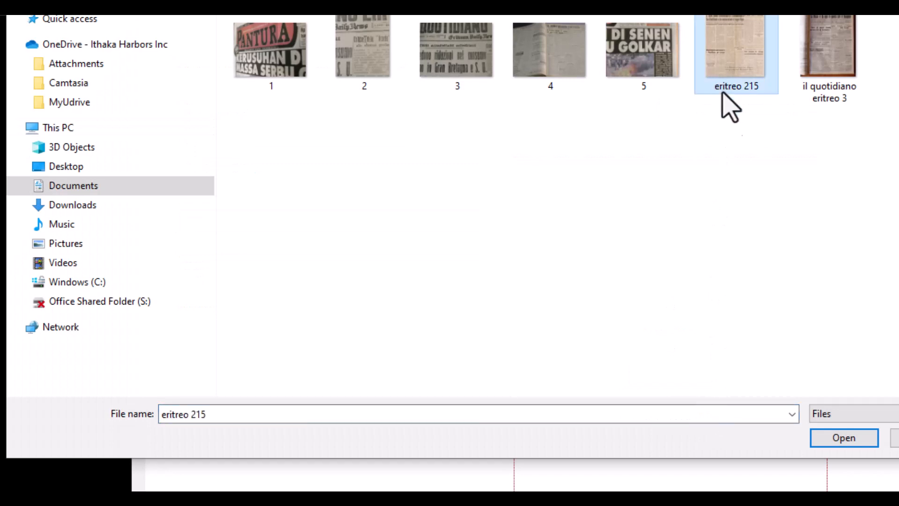
left_click(843, 438)
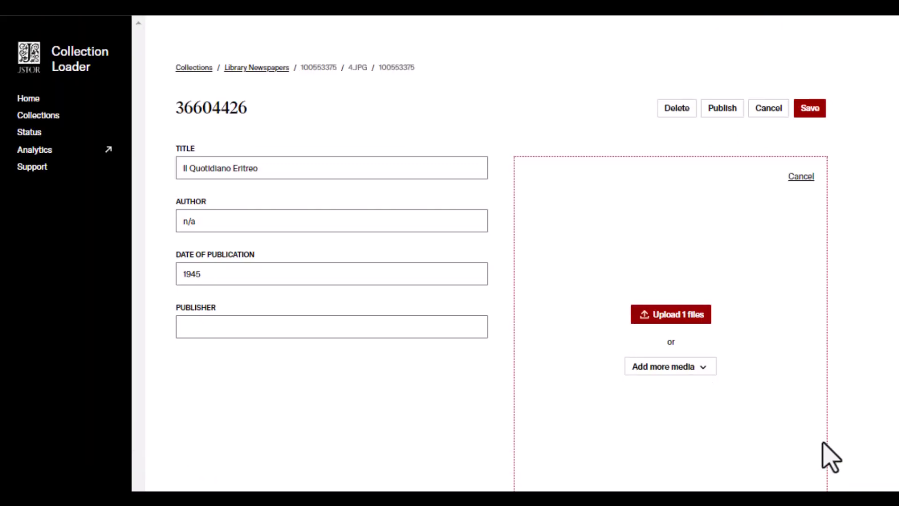
left_click(671, 314)
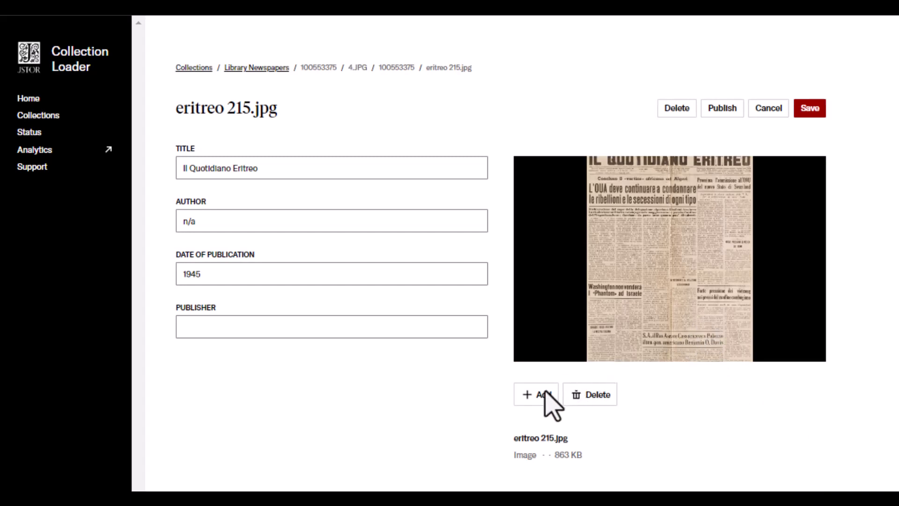
- Upload il quotidiano eritreo 3 as the item's second media file
left_click(535, 394)
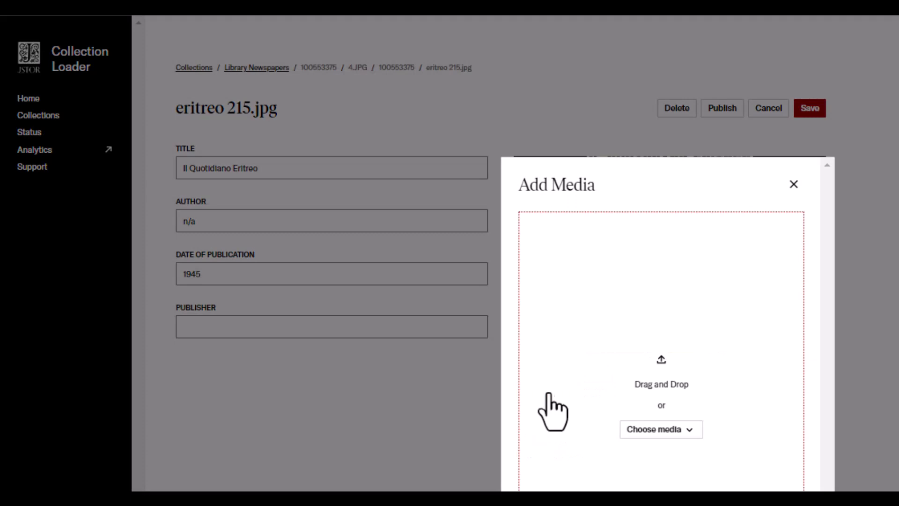
left_click(660, 429)
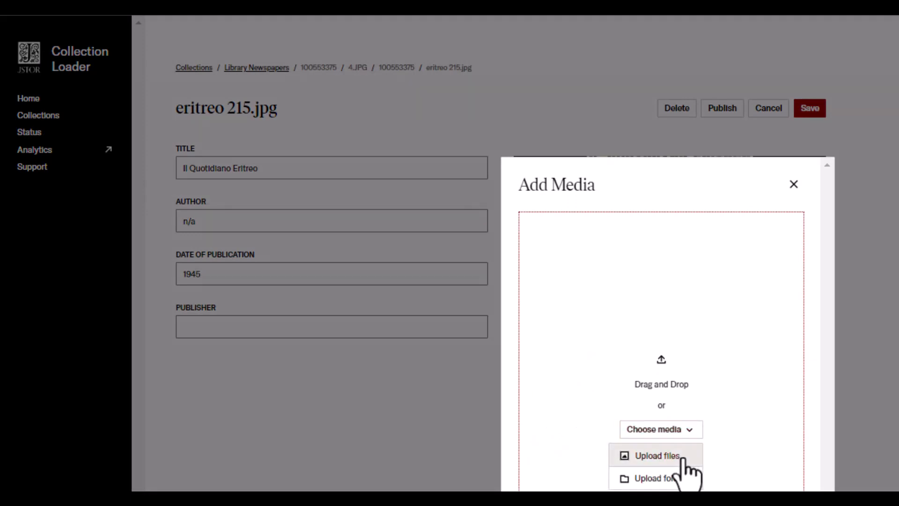
left_click(653, 455)
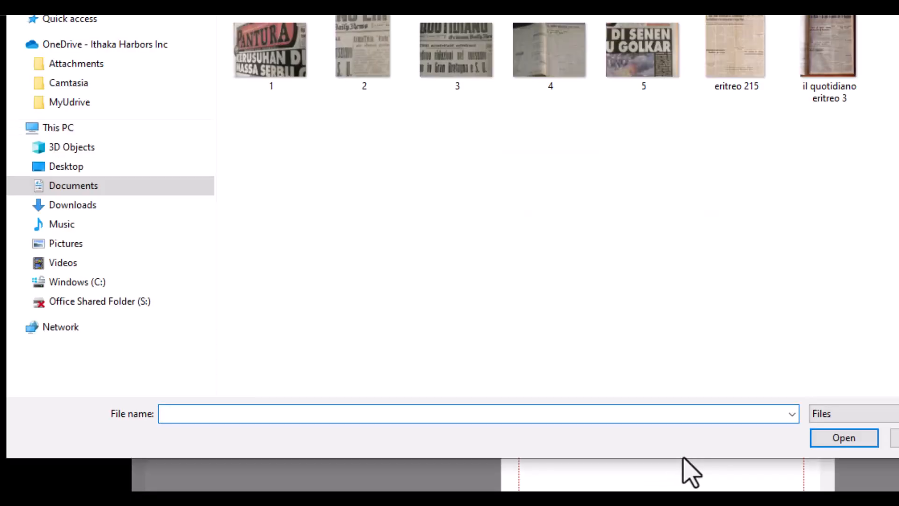
left_click(828, 46)
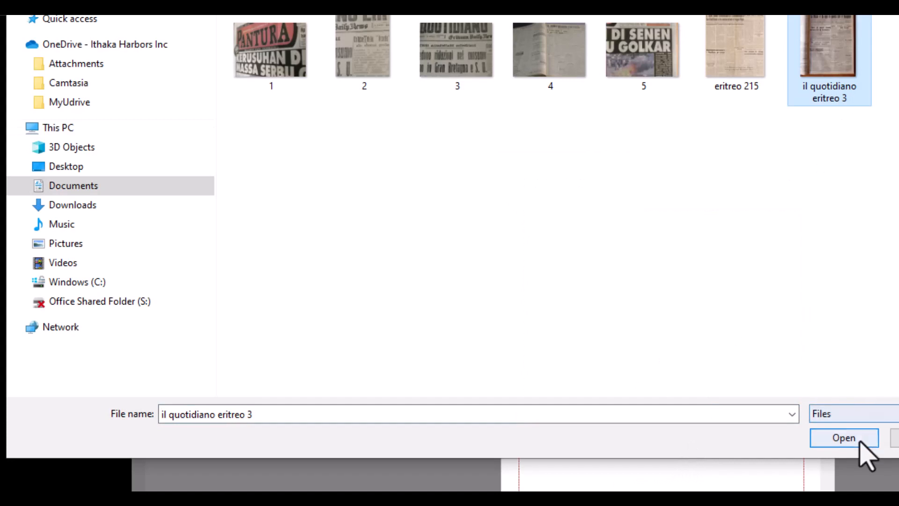
left_click(842, 437)
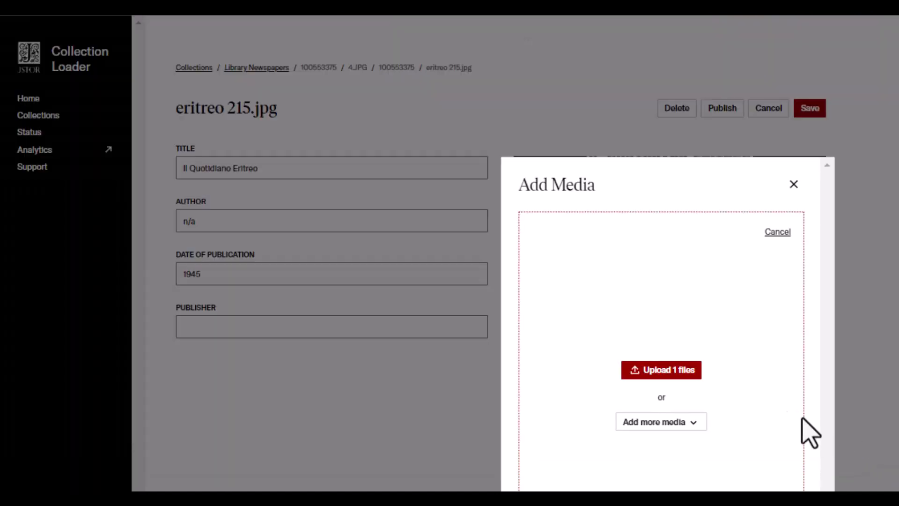
left_click(660, 369)
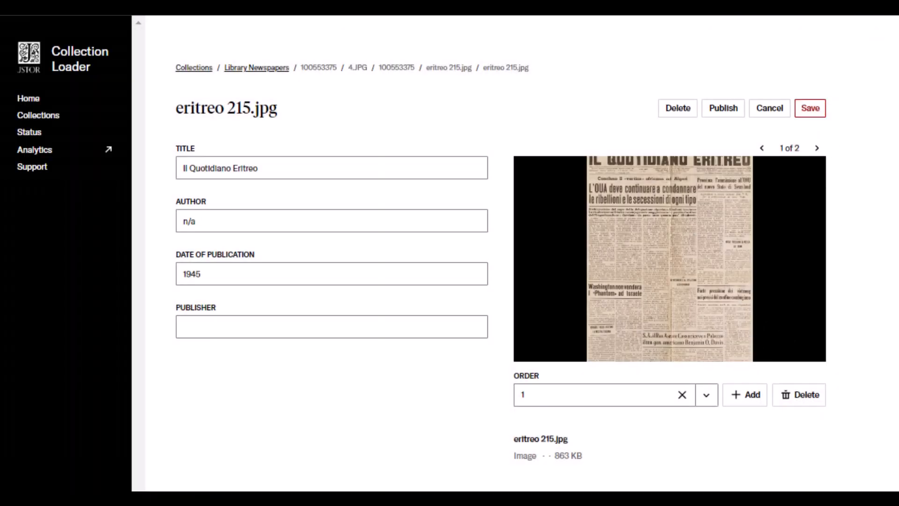